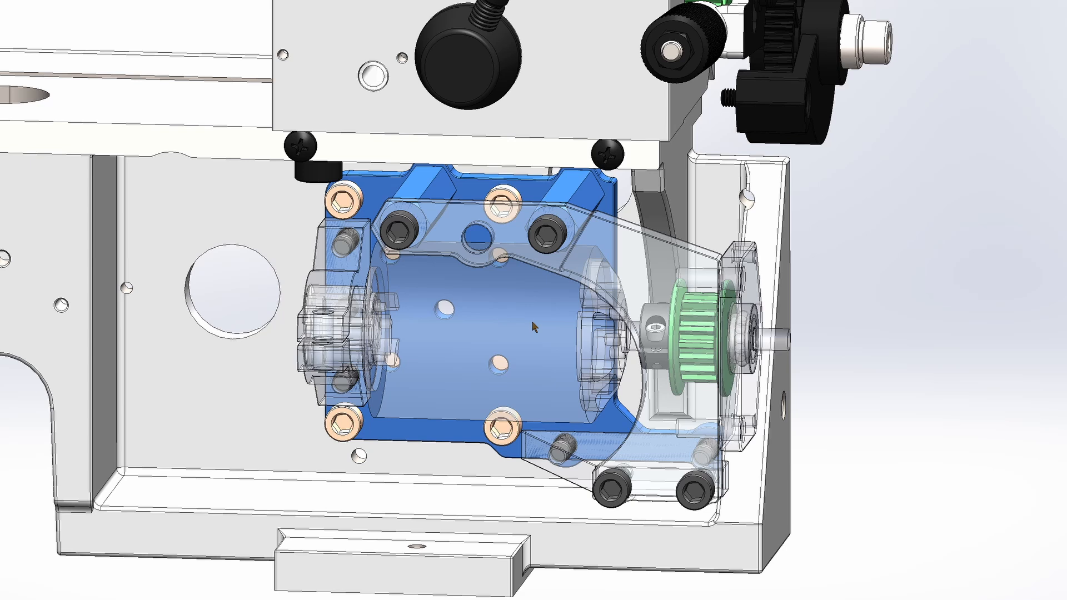
mouse_move(345, 200)
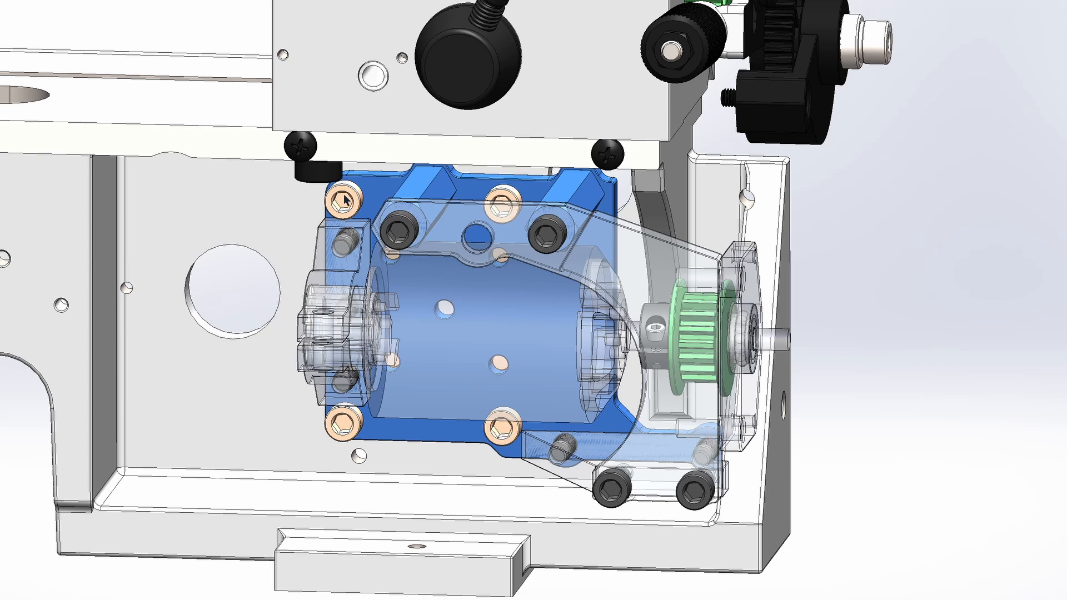
mouse_move(500, 415)
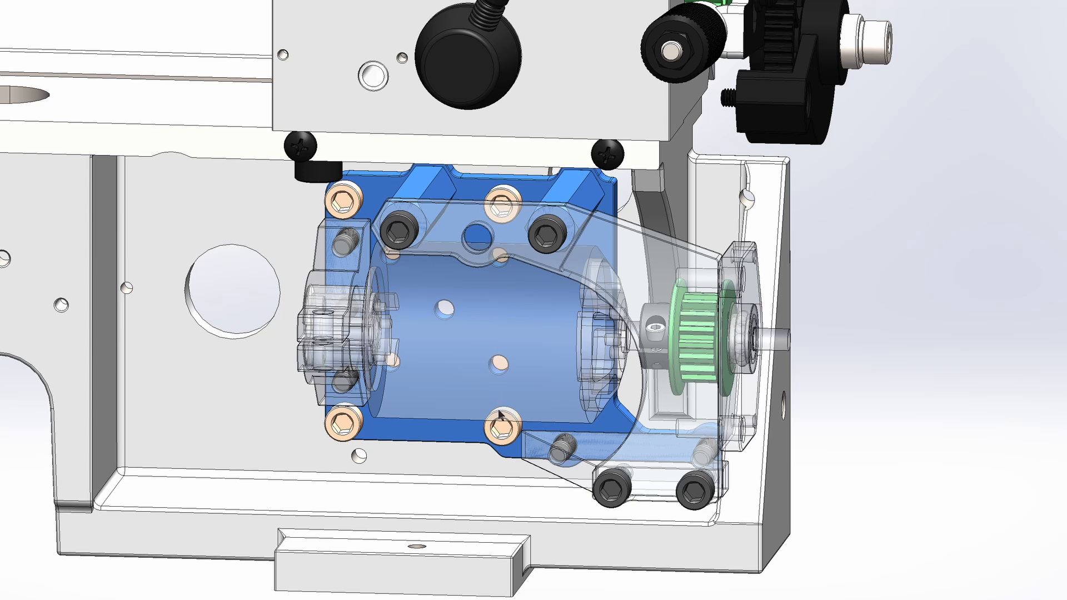